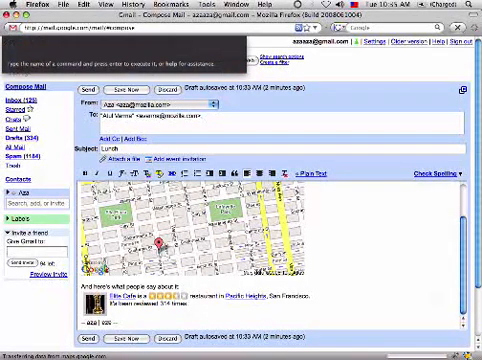
pyautogui.write('add')
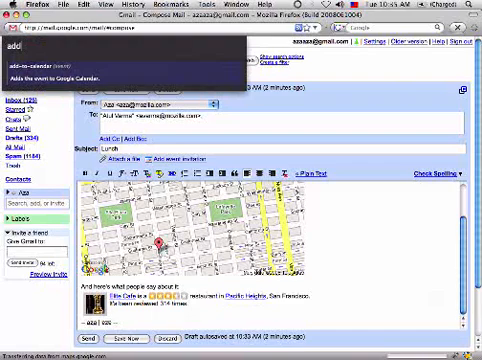
pyautogui.write('lu')
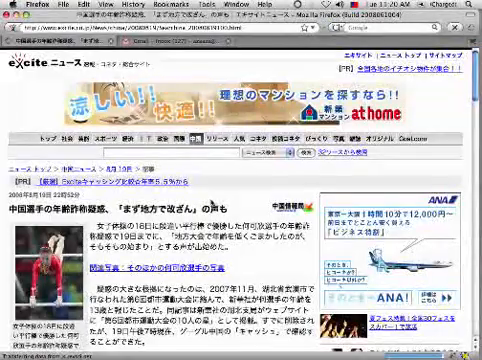
pyautogui.scroll(-3)
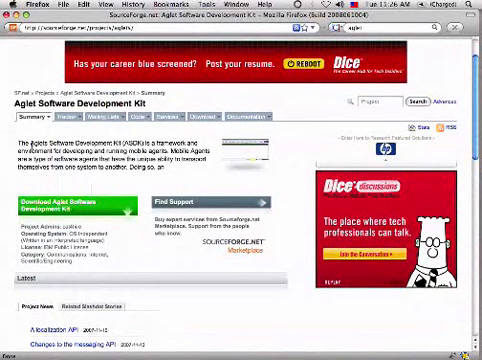
pyautogui.write('de')
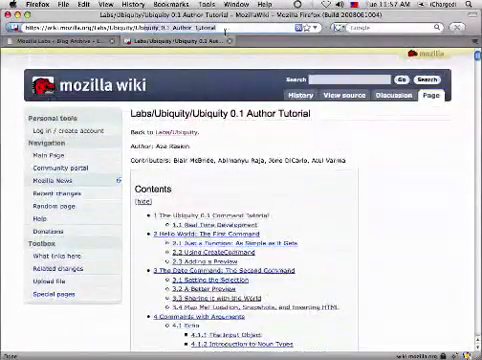
pyautogui.scroll(-3)
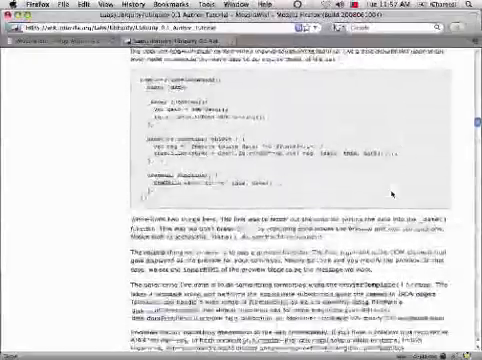
pyautogui.scroll(-3)
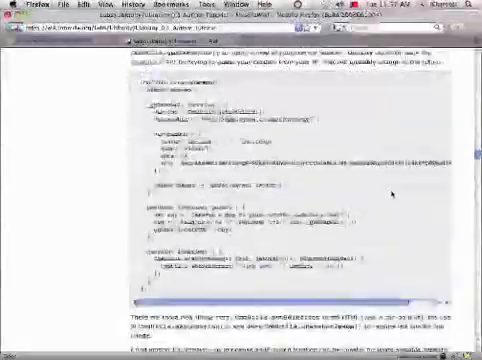
pyautogui.scroll(-3)
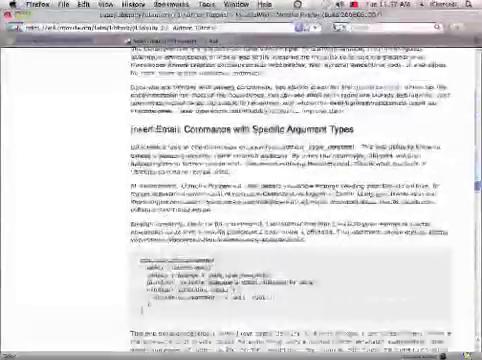
pyautogui.scroll(-3)
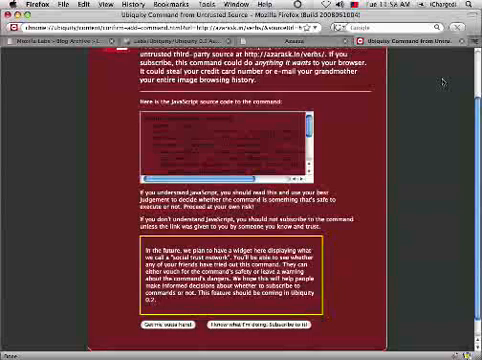
pyautogui.scroll(-3)
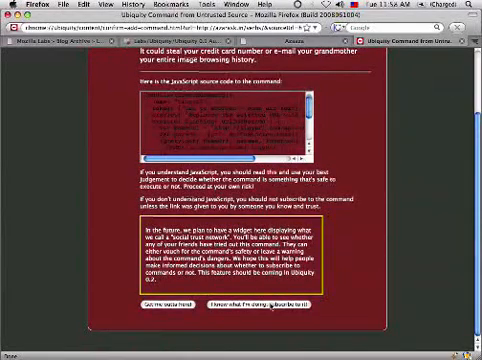